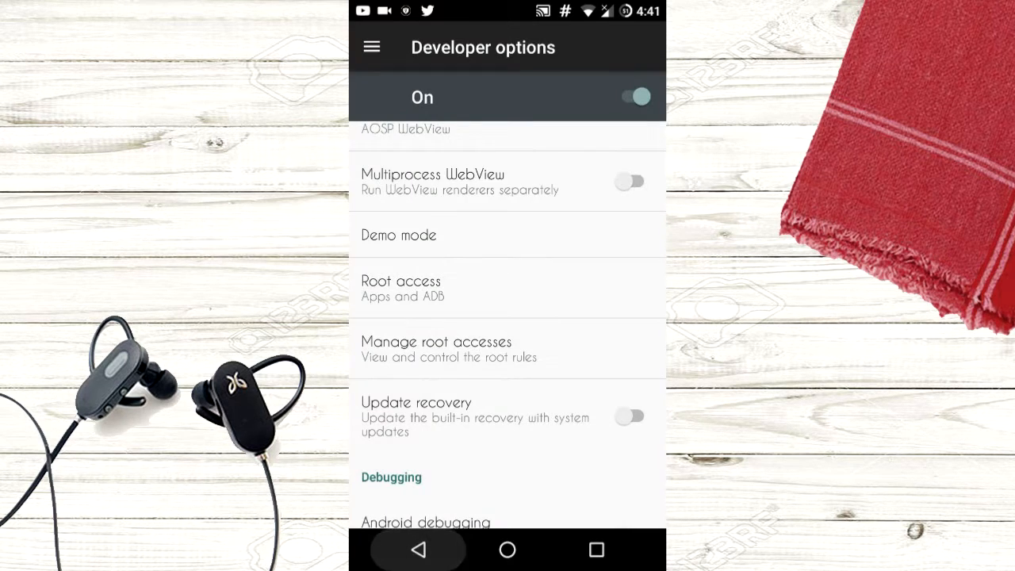
# Leave Developer options and return to the main Settings list via the shade's gear icon
pyautogui.click(419, 549)
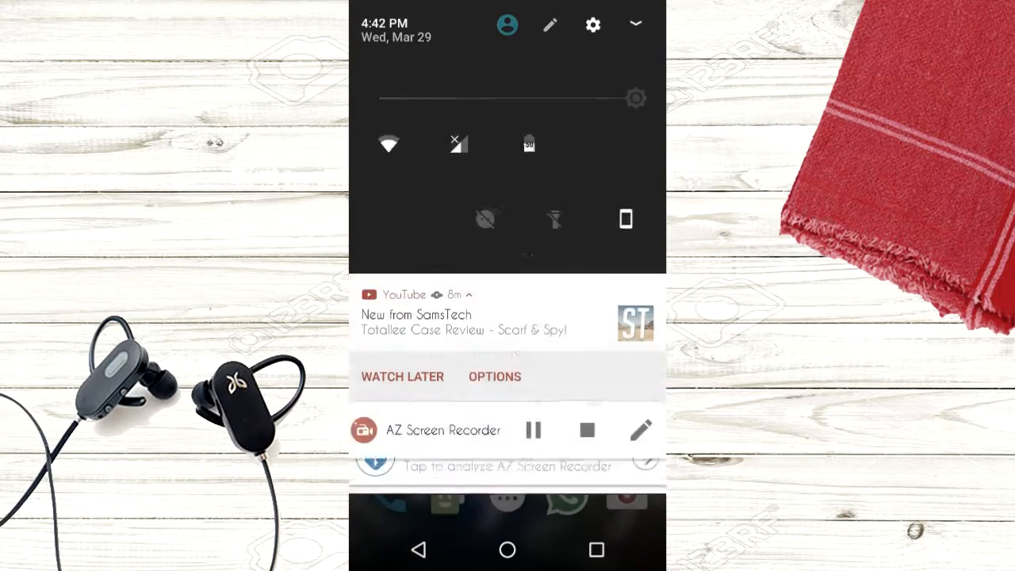
pyautogui.click(593, 26)
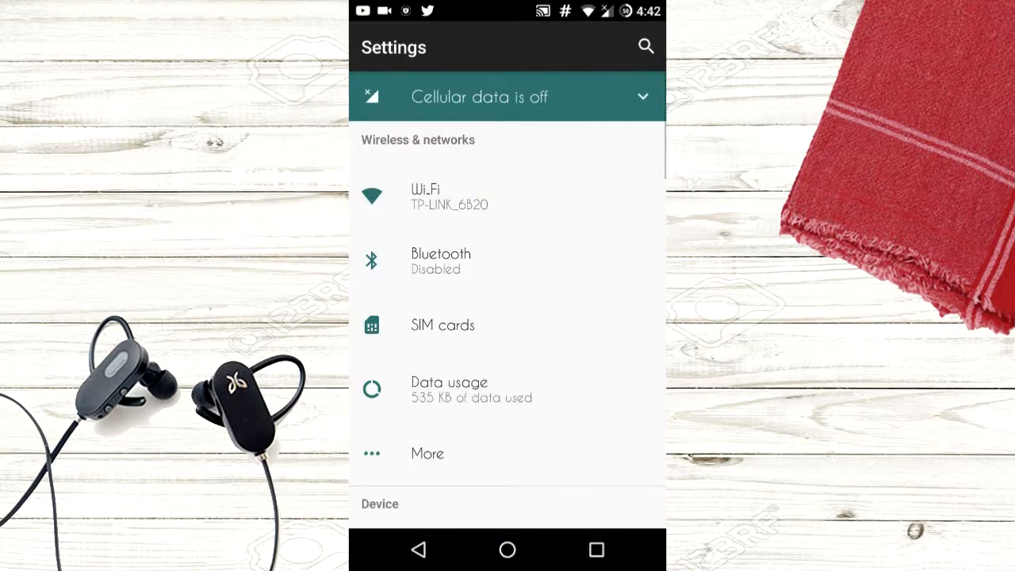